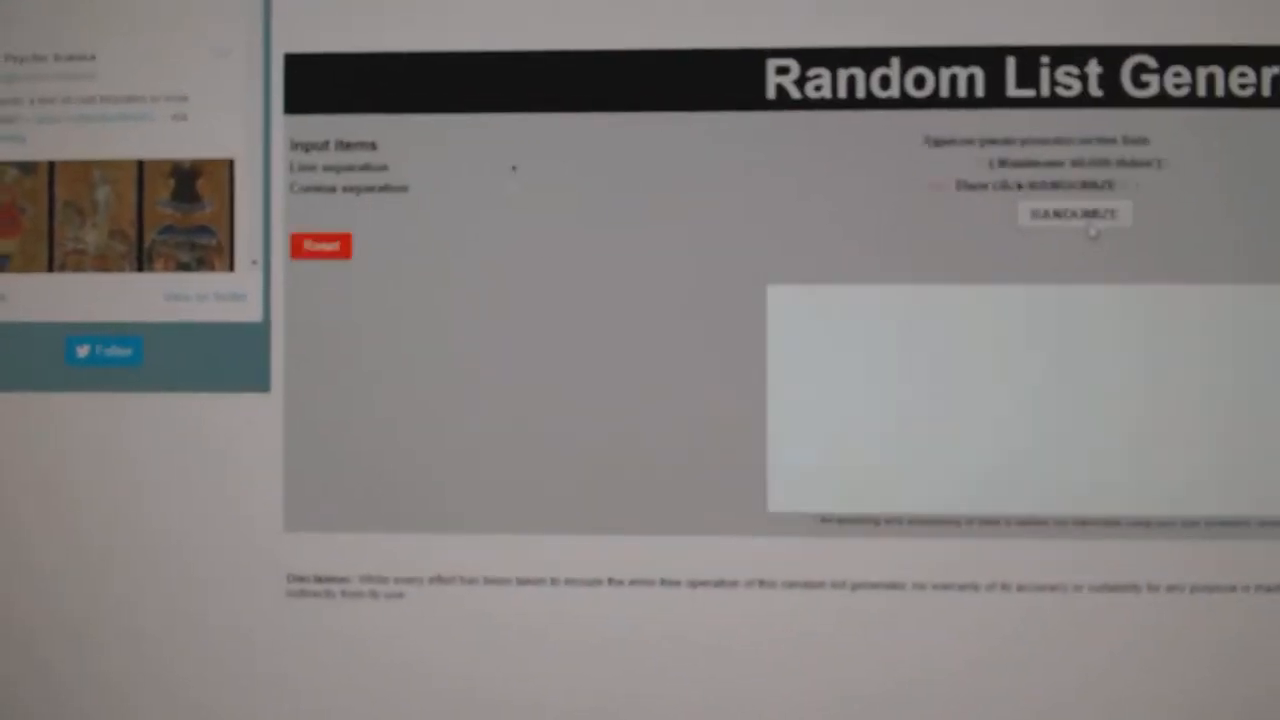
# Randomize the pasted list of 30 participant names into a numbered shuffled order
pyautogui.click(1073, 214)
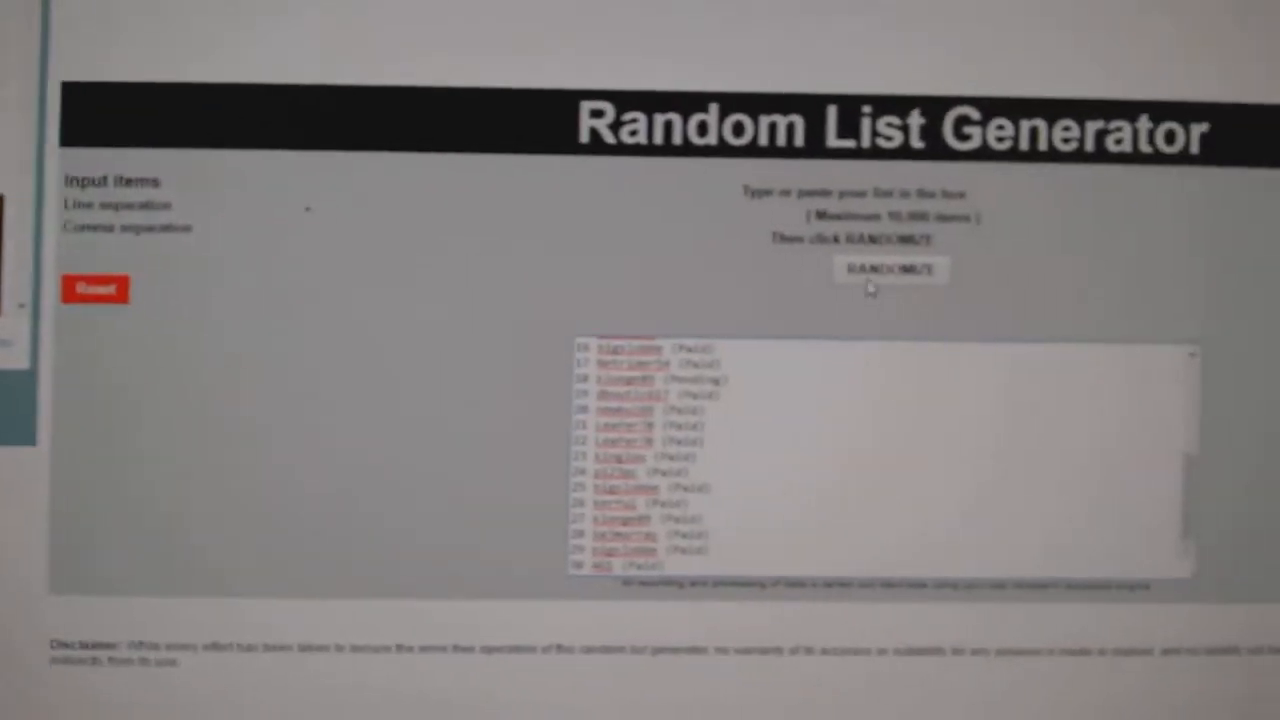
pyautogui.click(889, 270)
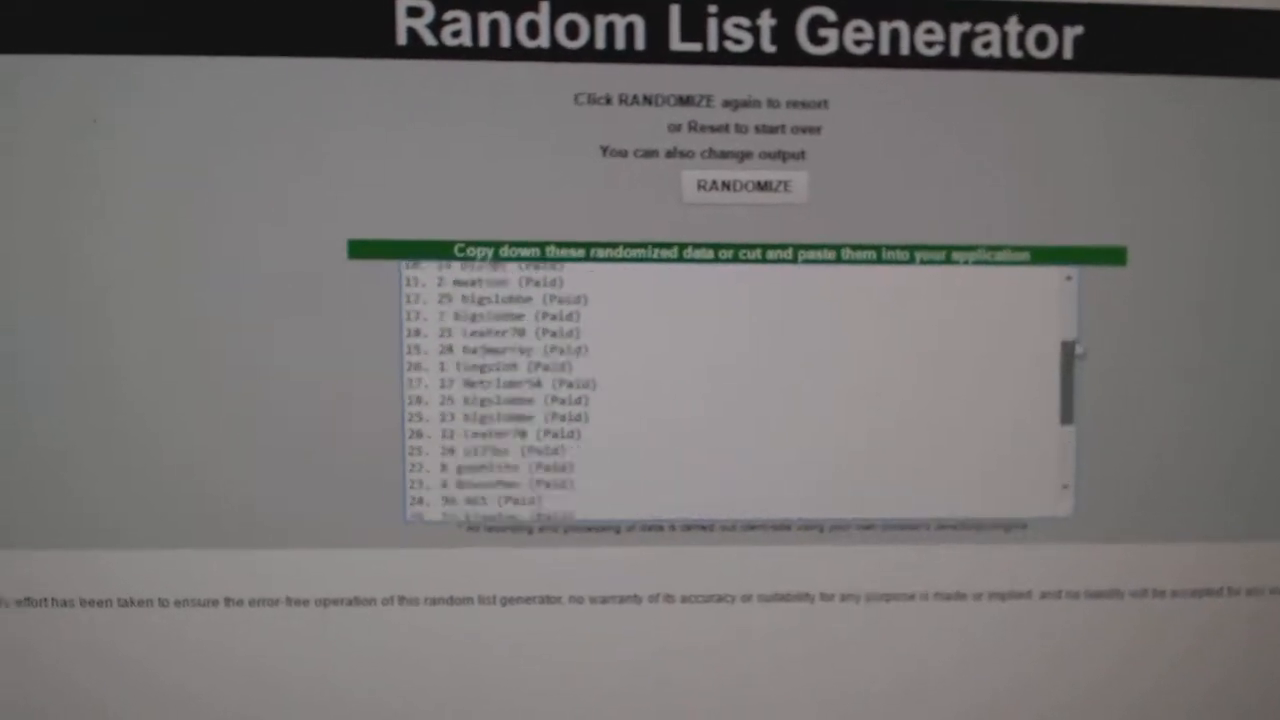
pyautogui.click(744, 186)
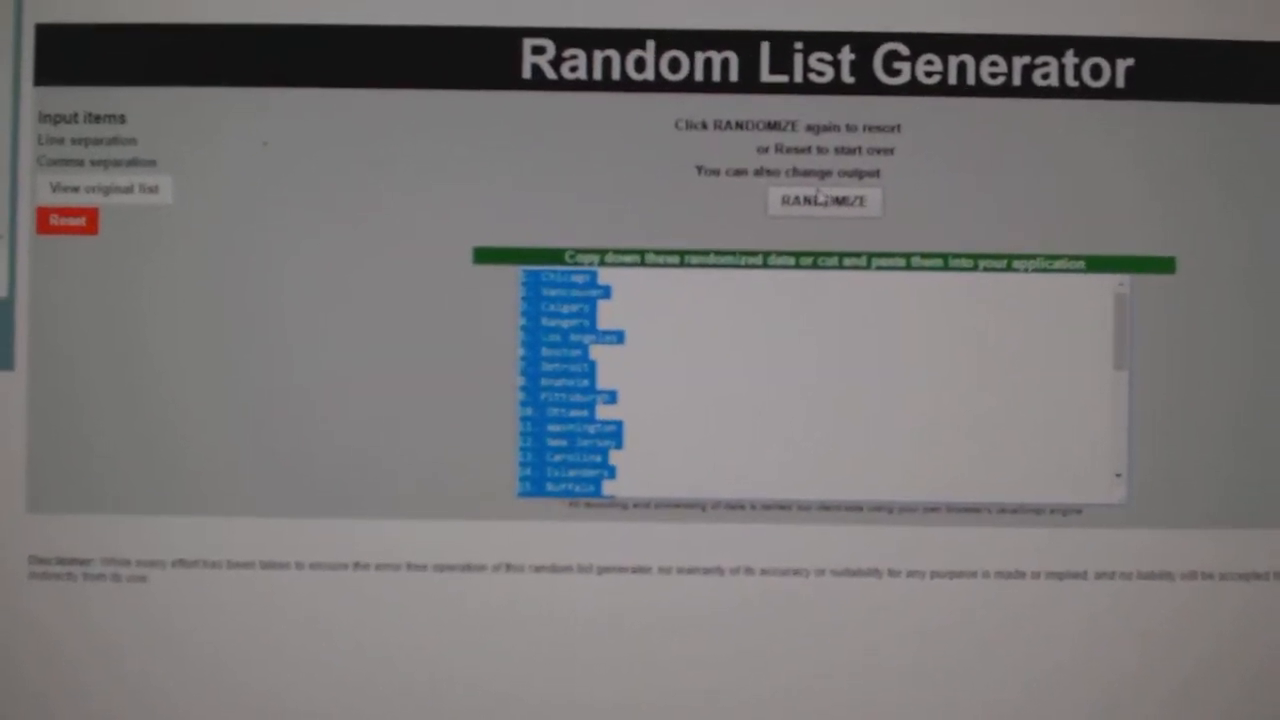
# Select the randomized hockey team list in the output so it can be copied
pyautogui.click(824, 201)
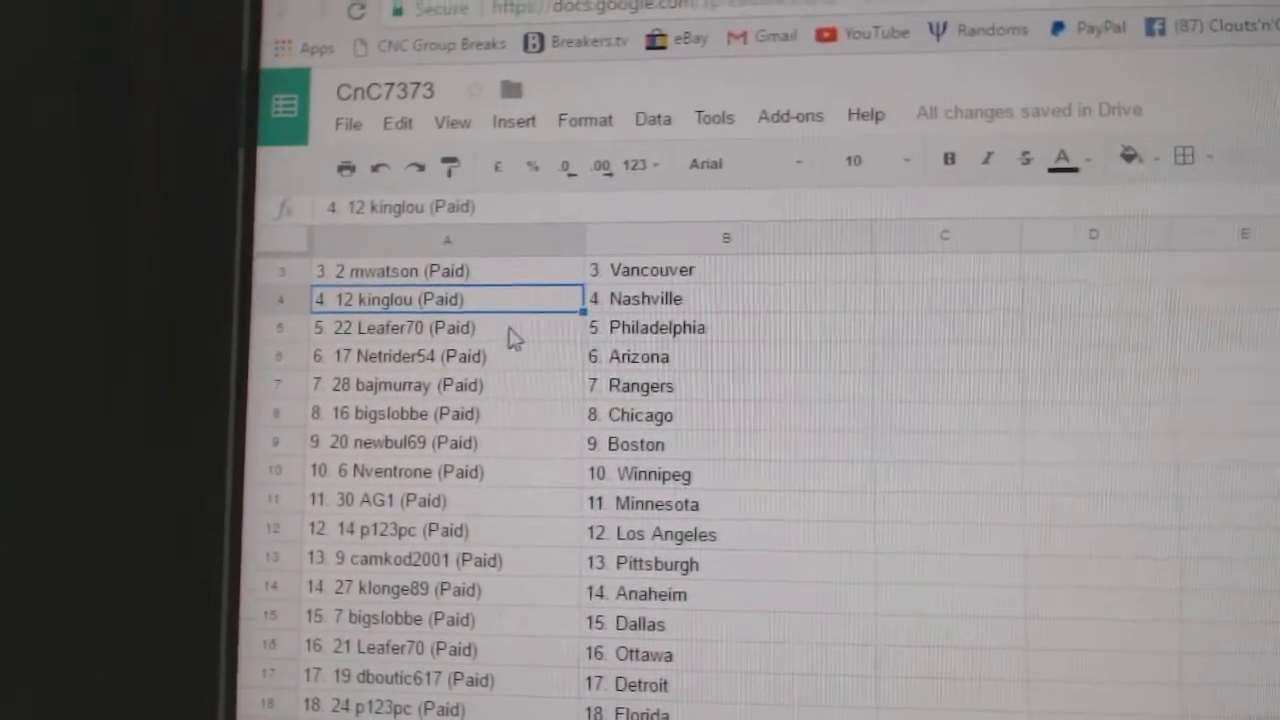
# Point out a participant's assigned team in the CnC7373 sheet's columns A and B
pyautogui.click(445, 356)
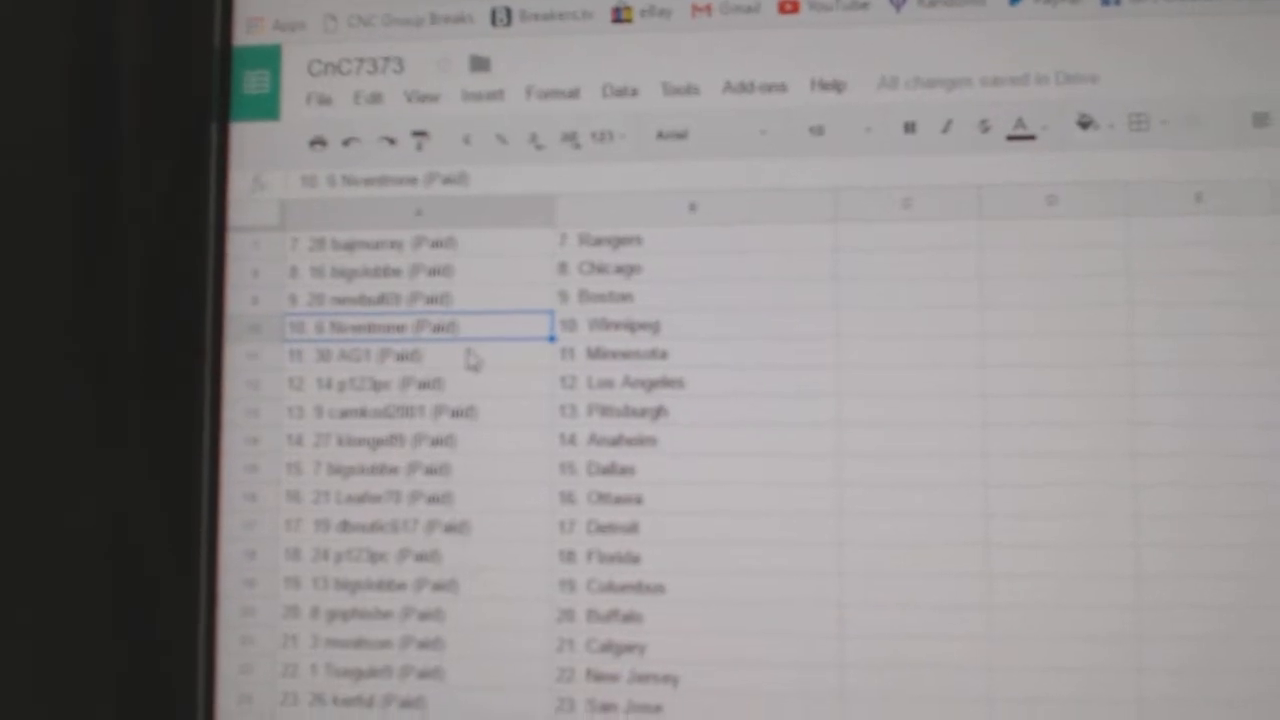
pyautogui.scroll(-3)
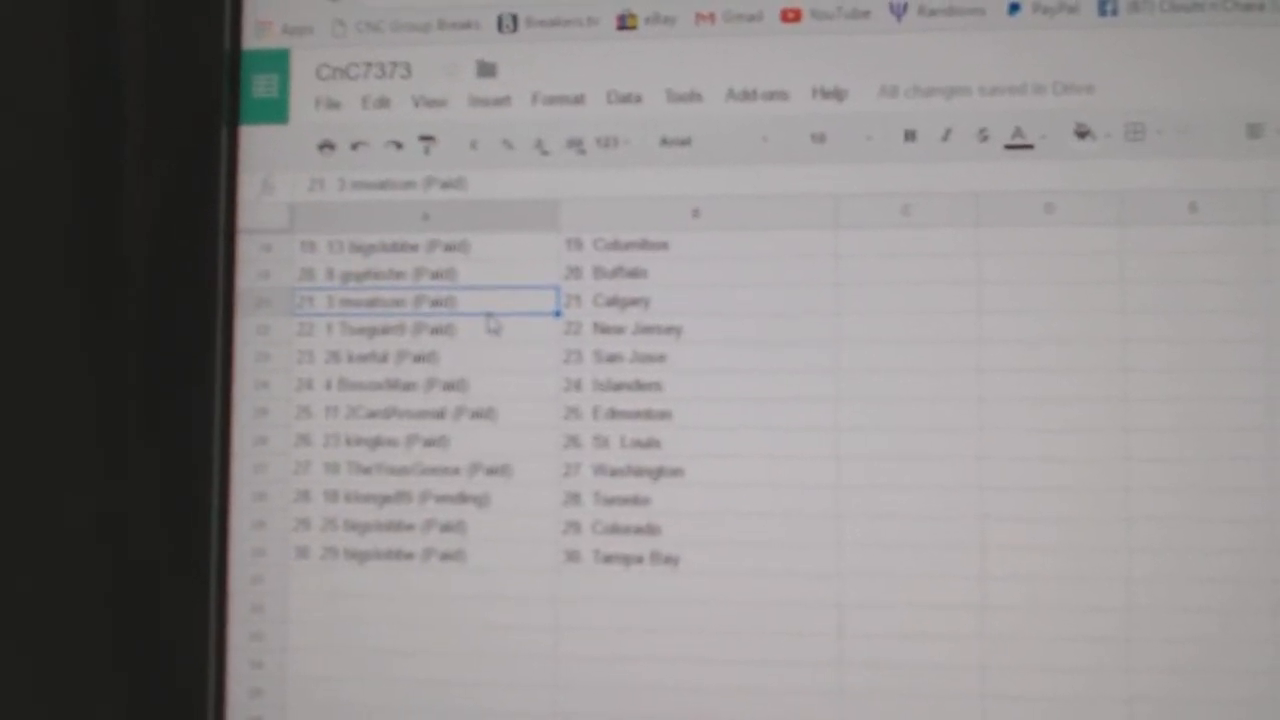
pyautogui.click(432, 321)
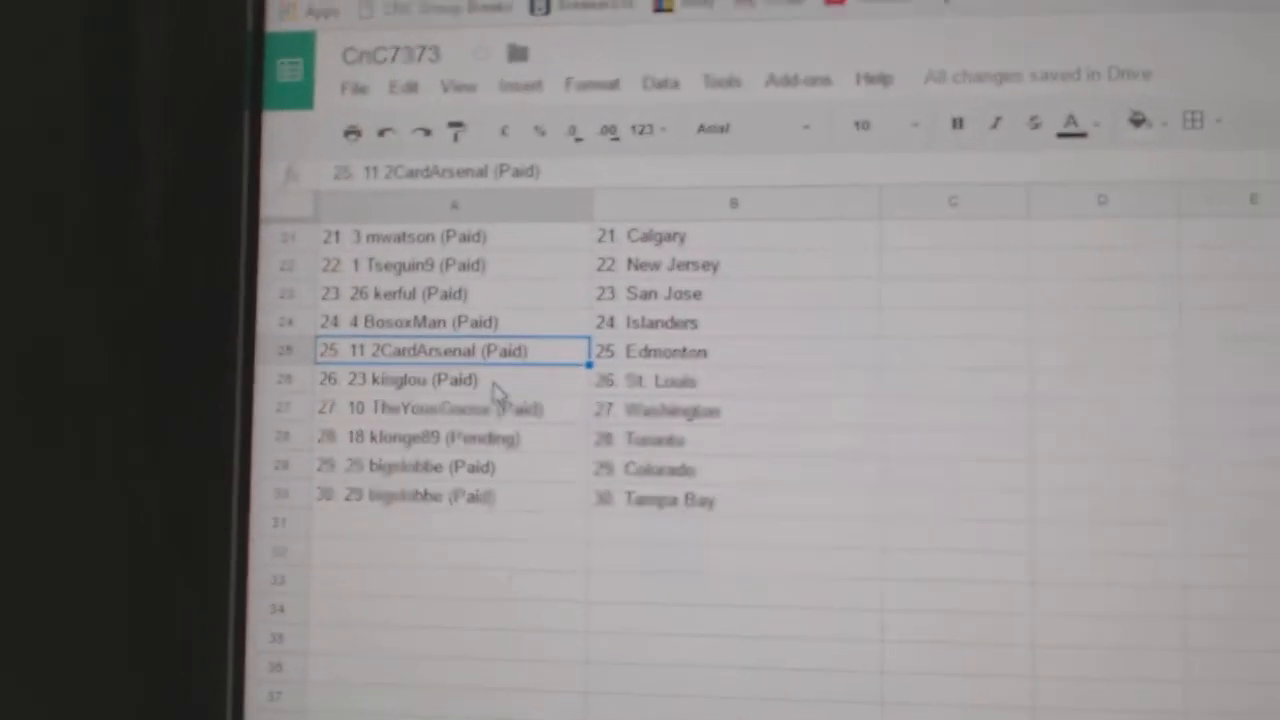
pyautogui.click(430, 407)
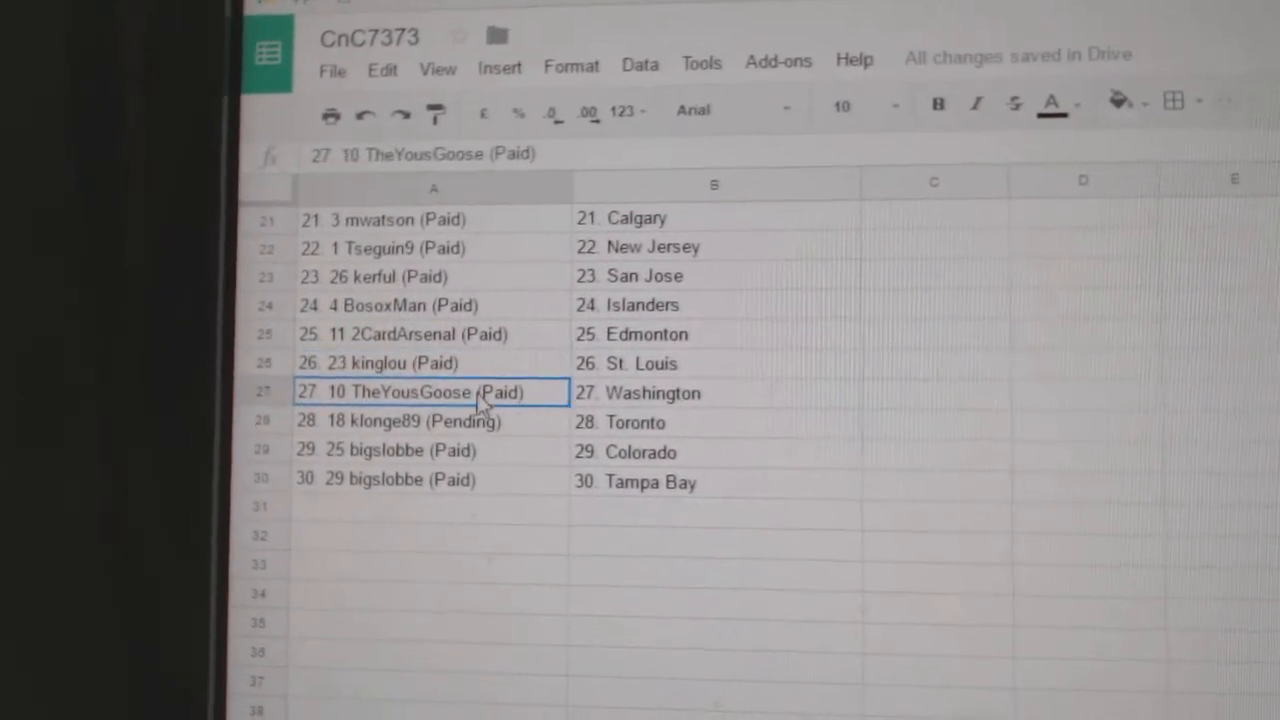